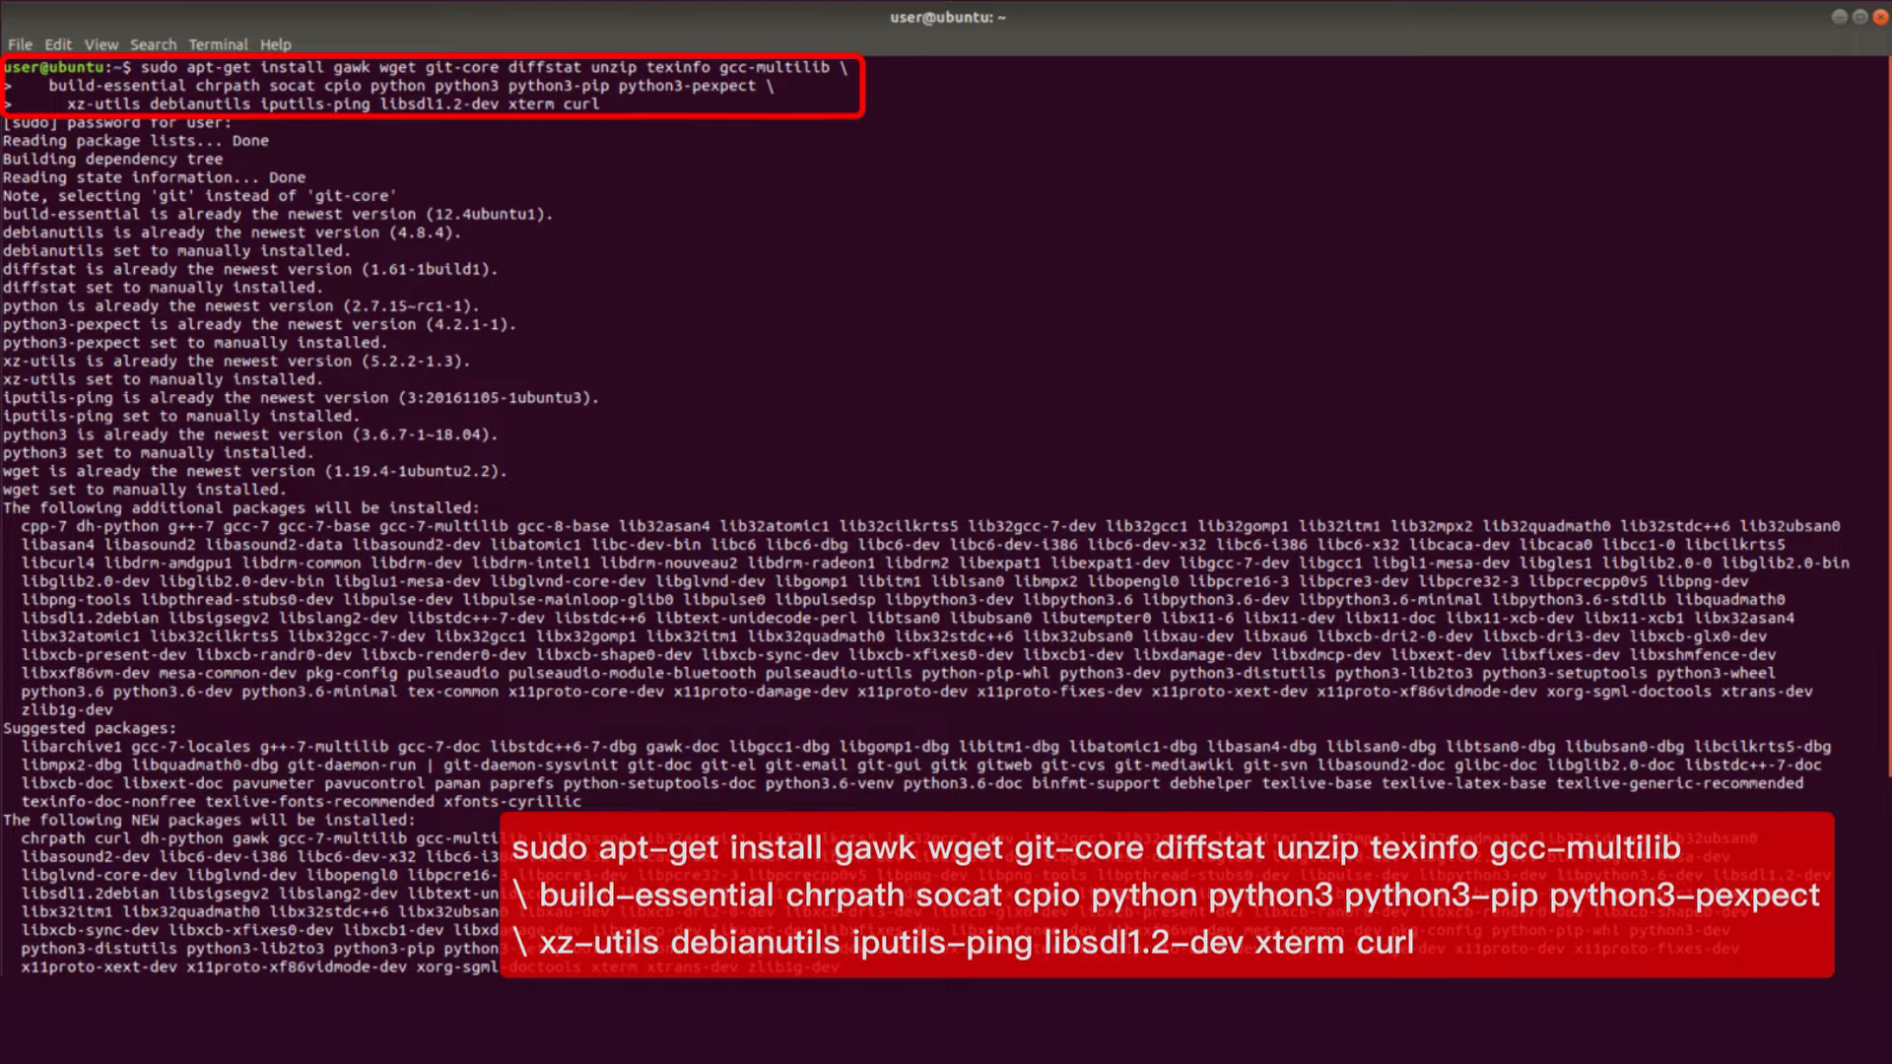
pyautogui.write('sudo apt-get update')
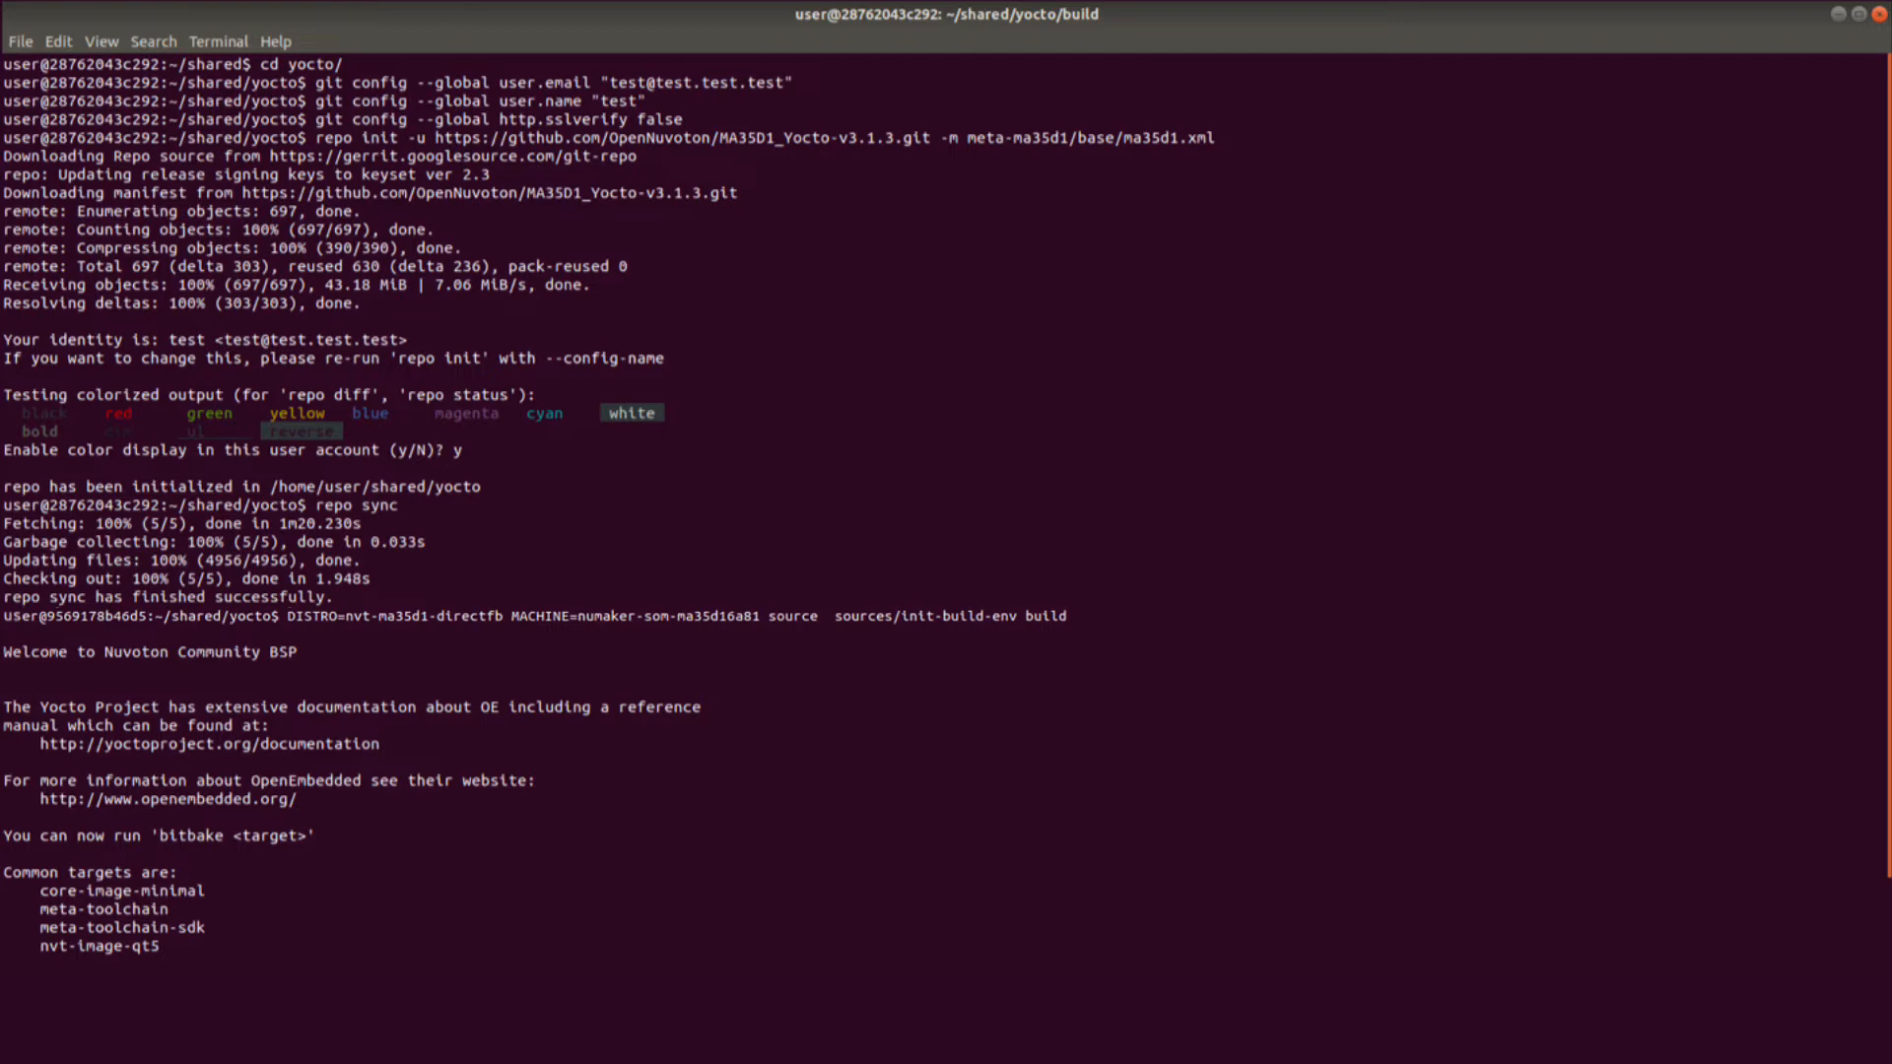
pyautogui.write('bitbake nvt-image-qt5')
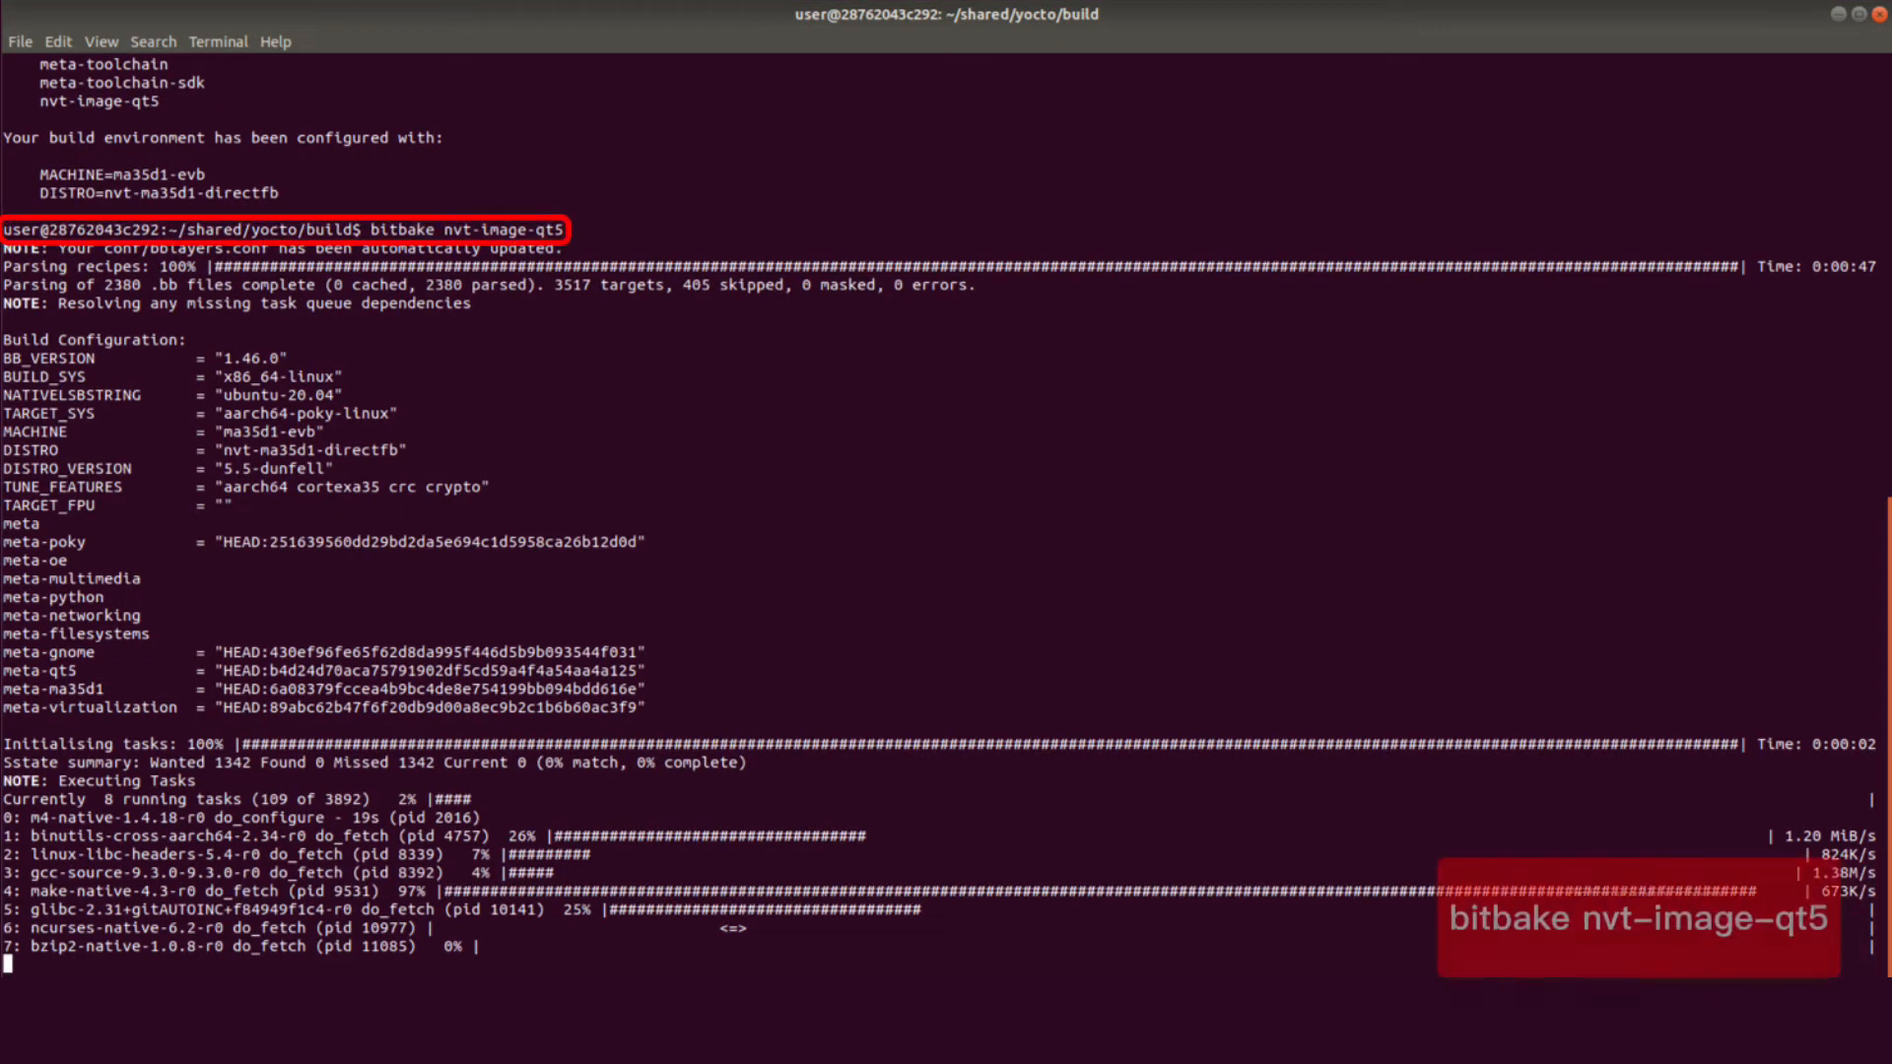